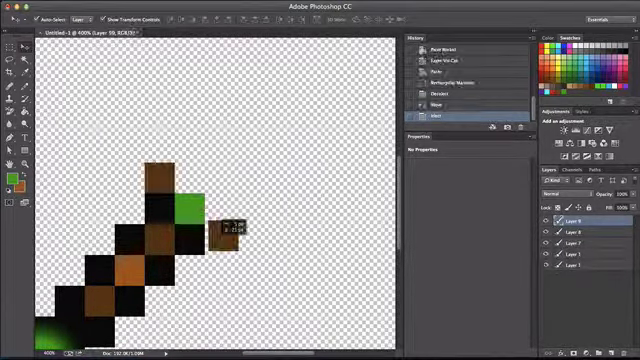
Step: Place black outline and cyan blade pixels on new layers, cutting selections with Layer Via Cut
left_click(210, 230)
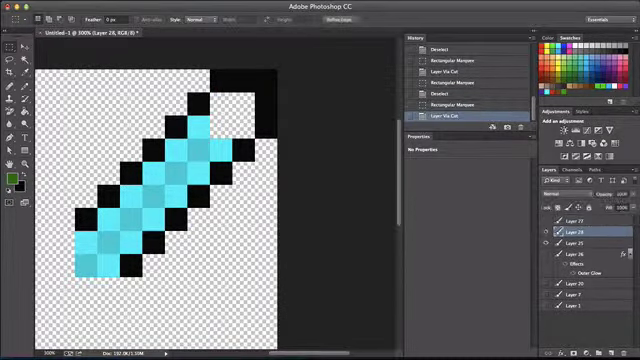
right_click(150, 190)
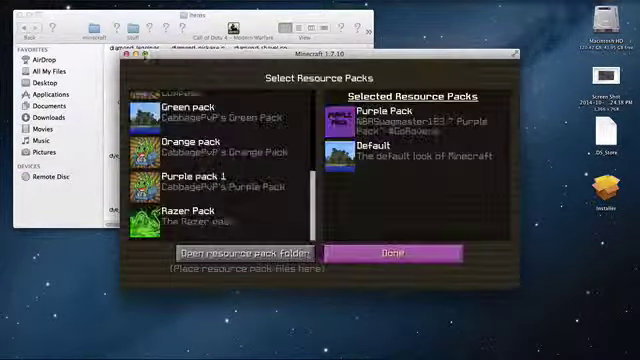
Step: Open Minecraft's Resource Packs screen to view available and selected packs
left_click(399, 246)
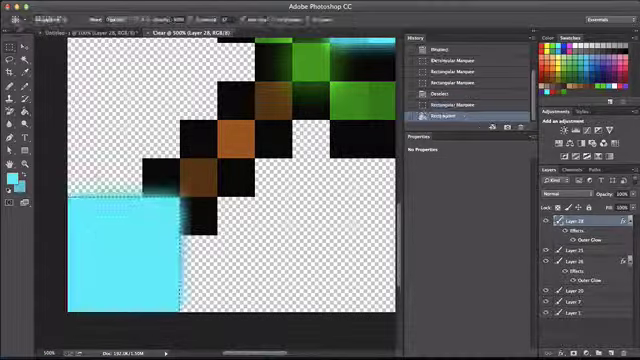
Step: Fill the marquee-selected square below the handle with green glow using Paint Bucket
left_click(125, 250)
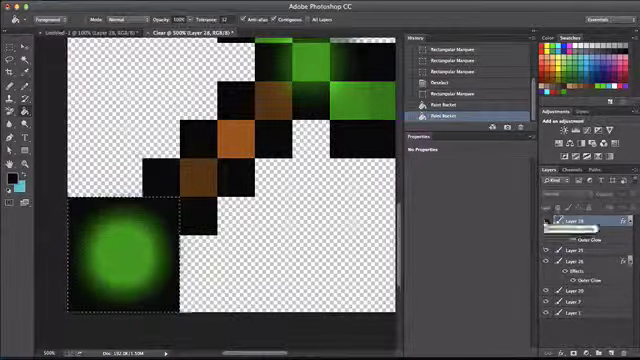